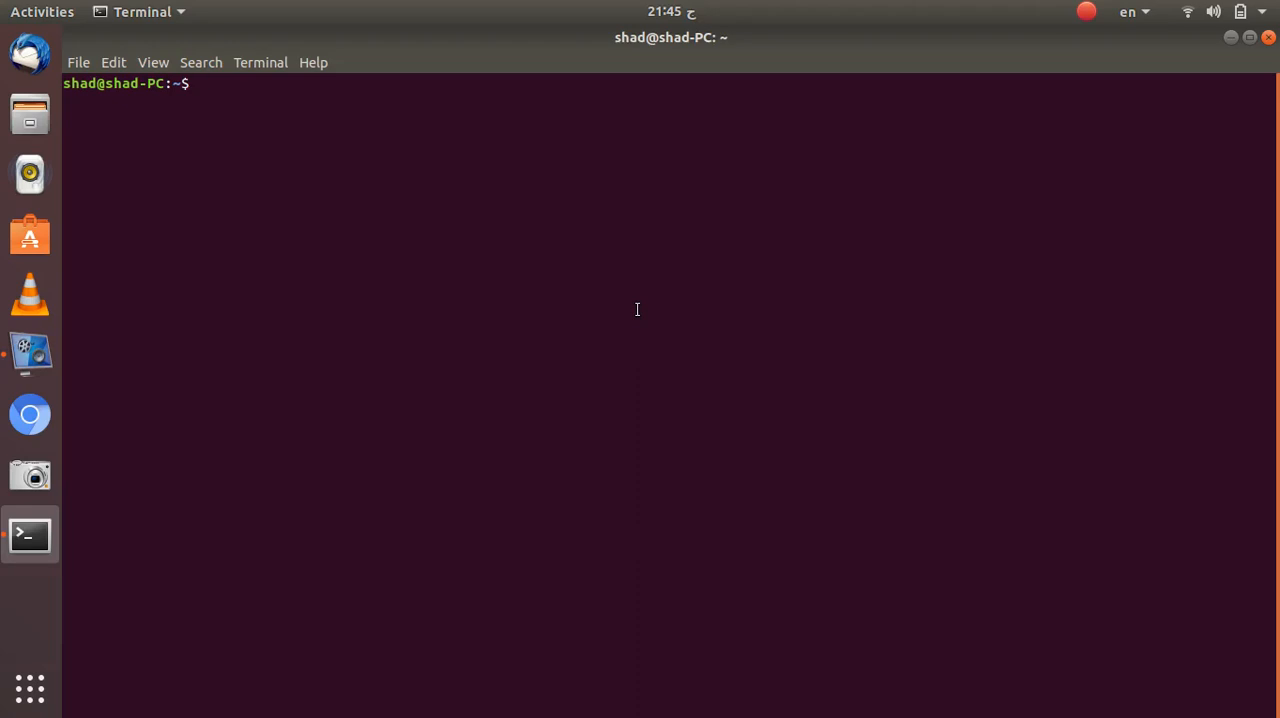
Draft a sudo apt install python3-pip / pip install Biopython command, then abandon it with Ctrl+C
{"action": "type", "text": "sudo apt-get ins"}
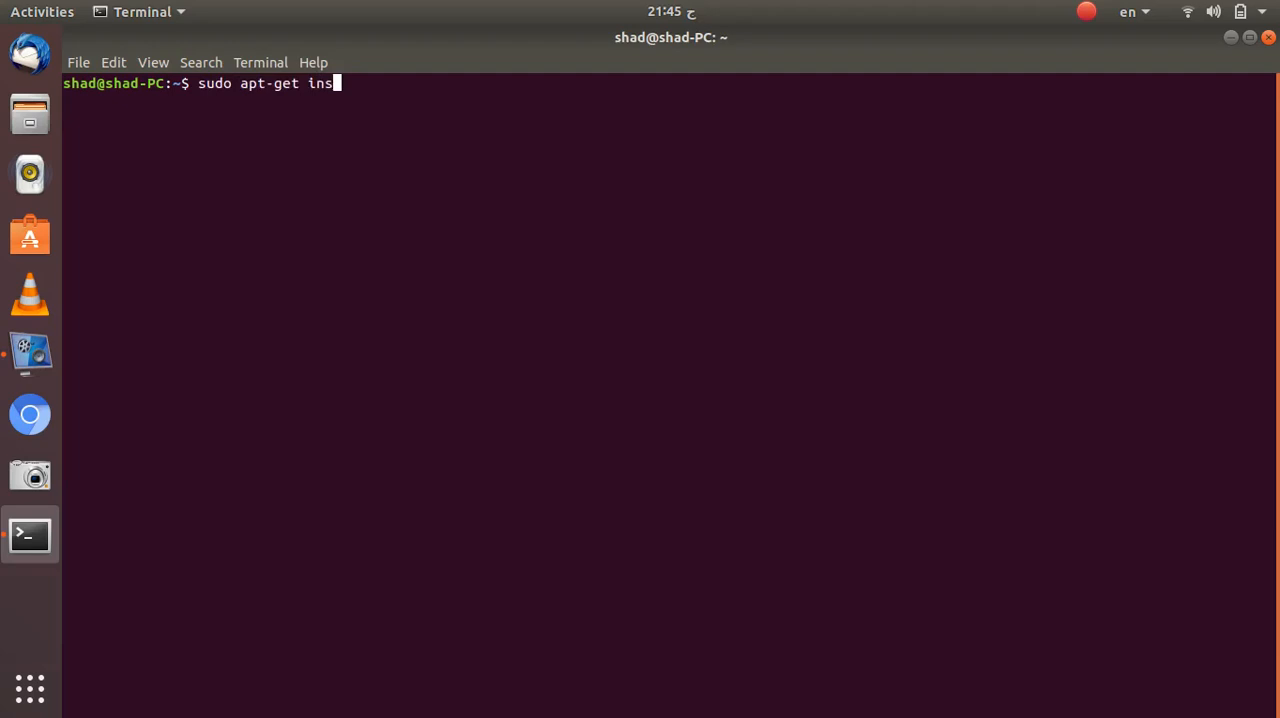
{"action": "type", "text": "tall"}
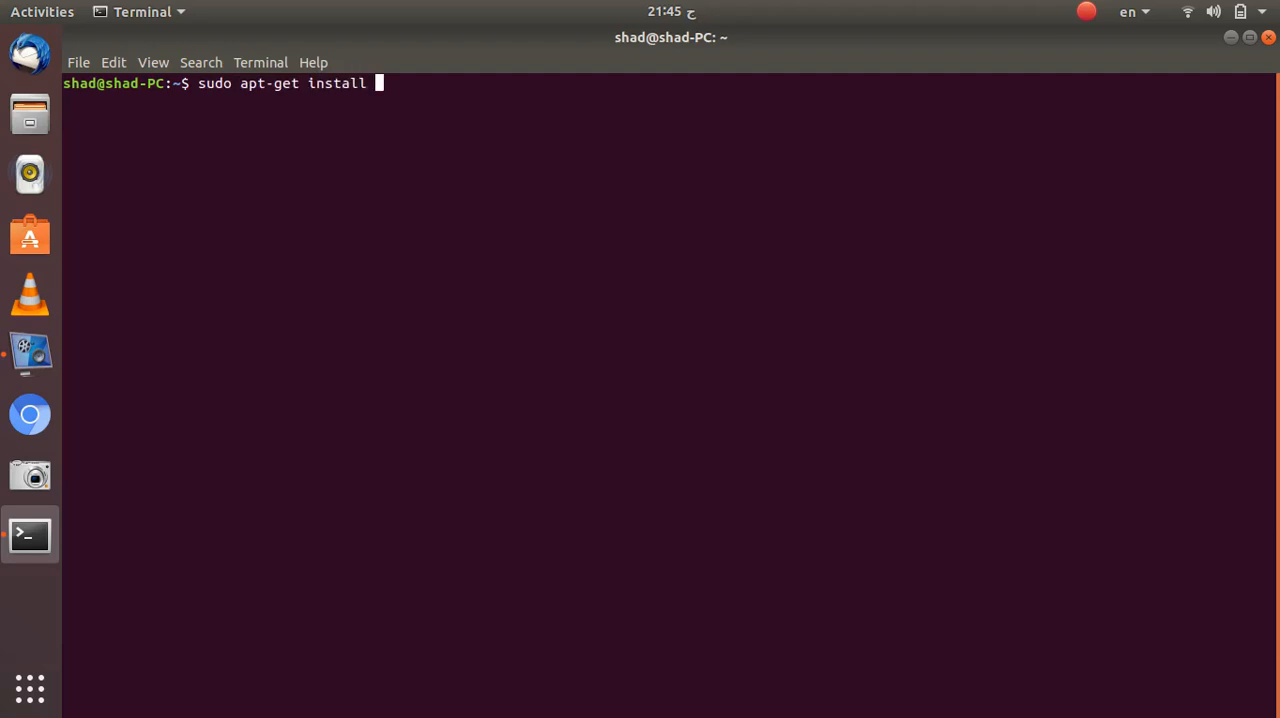
{"action": "type", "text": "python3"}
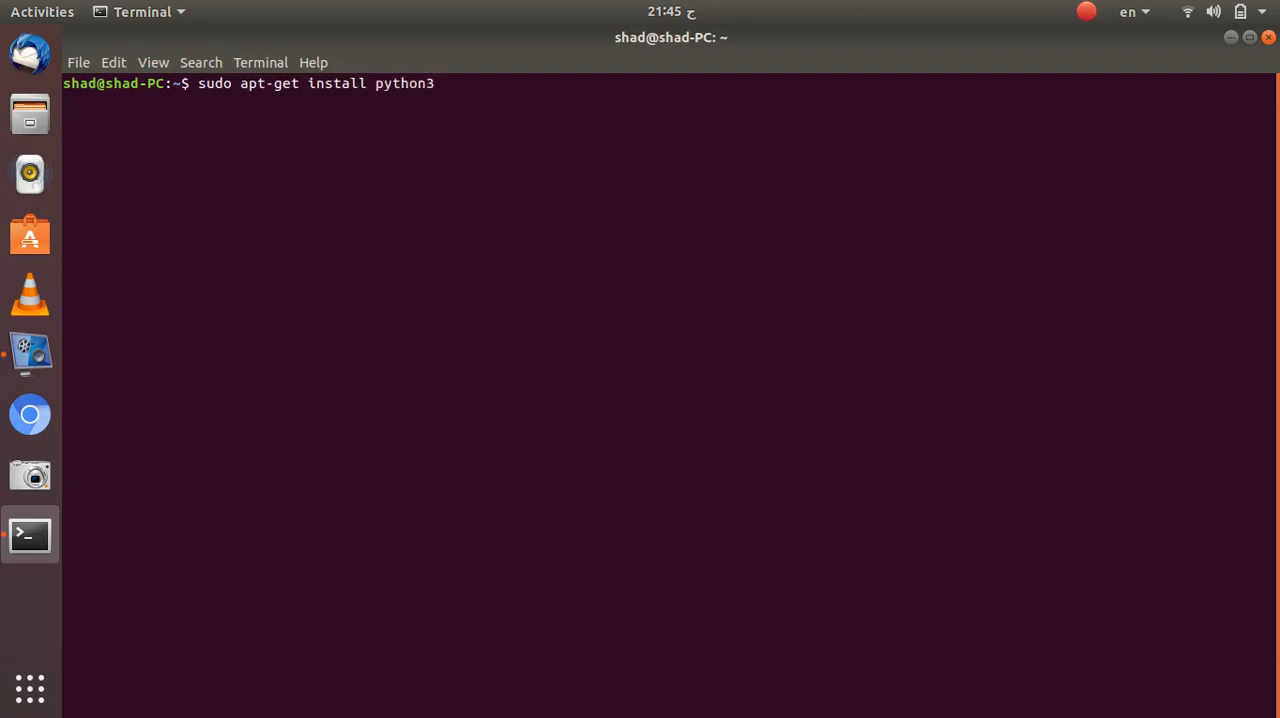
{"action": "type", "text": "-pip"}
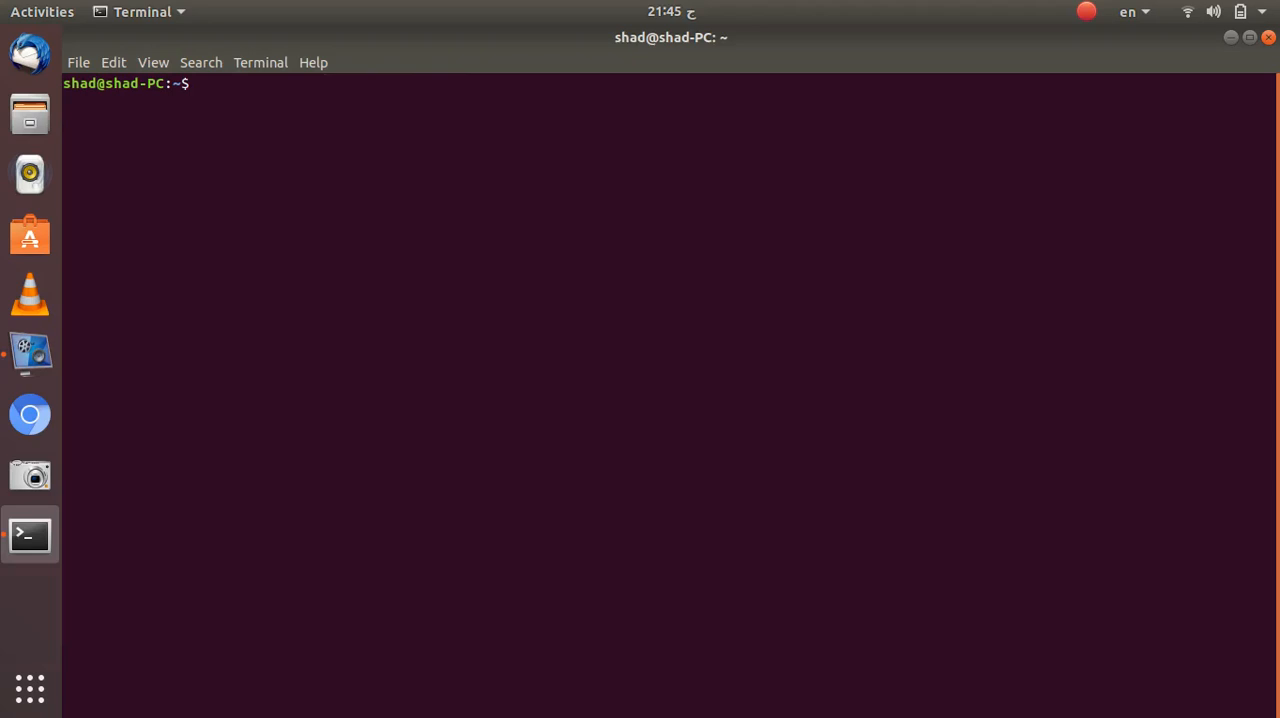
{"action": "type", "text": "pip"}
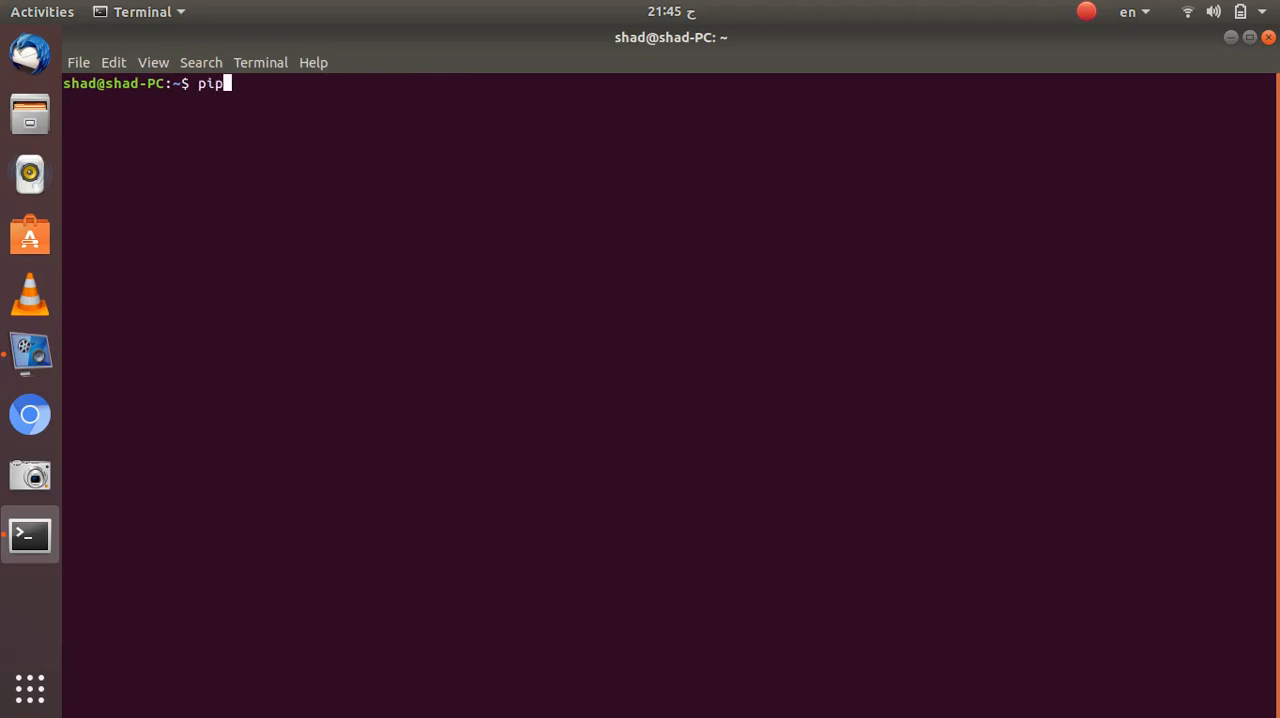
{"action": "type", "text": "install"}
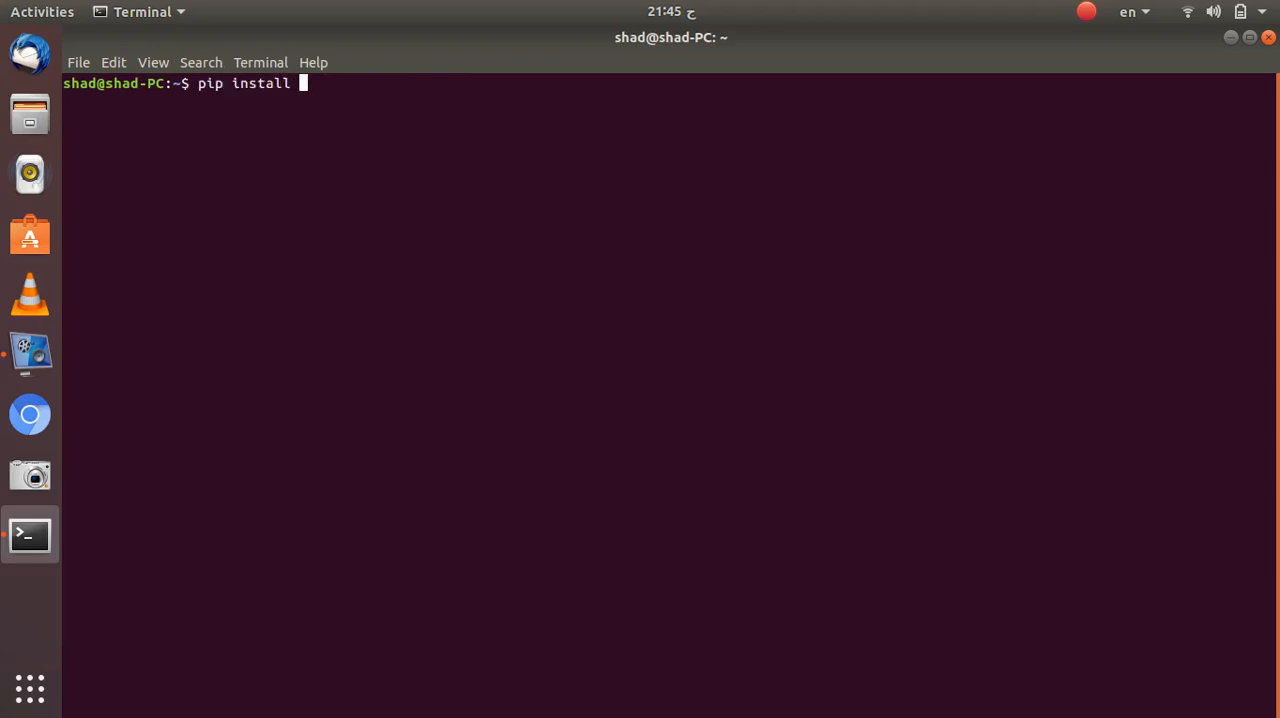
{"action": "type", "text": "Biopyth"}
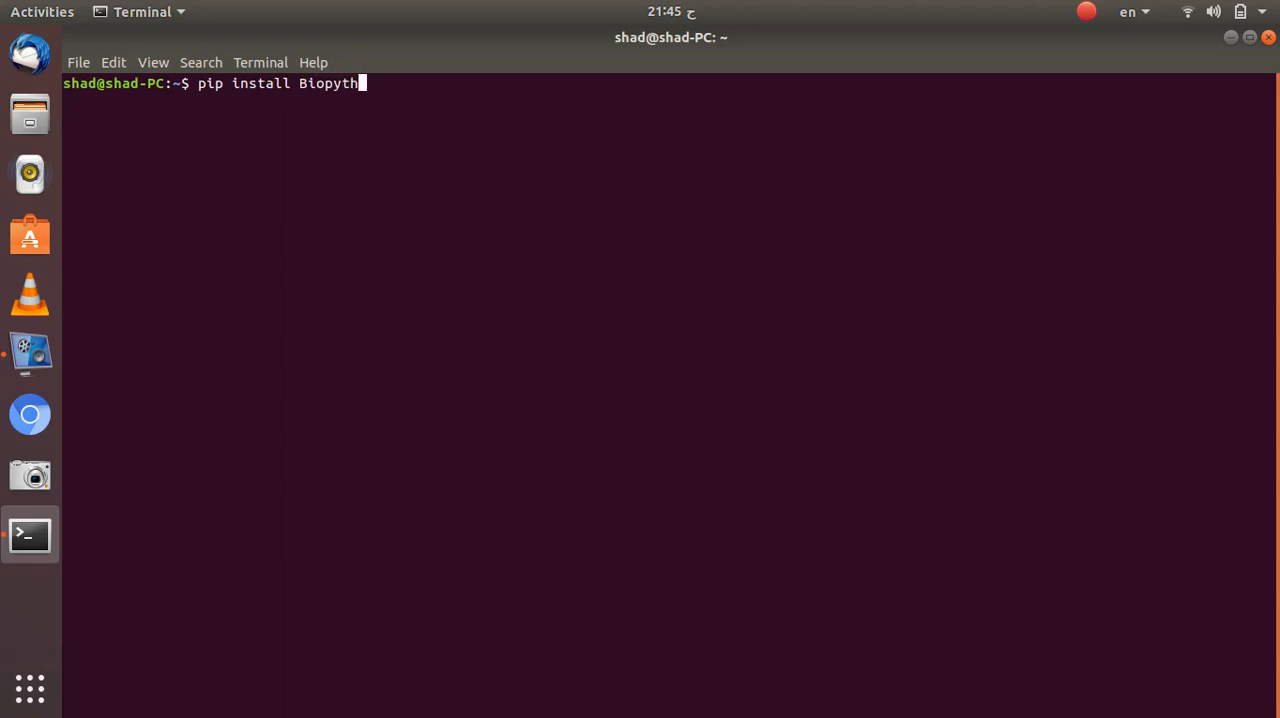
{"action": "type", "text": "on"}
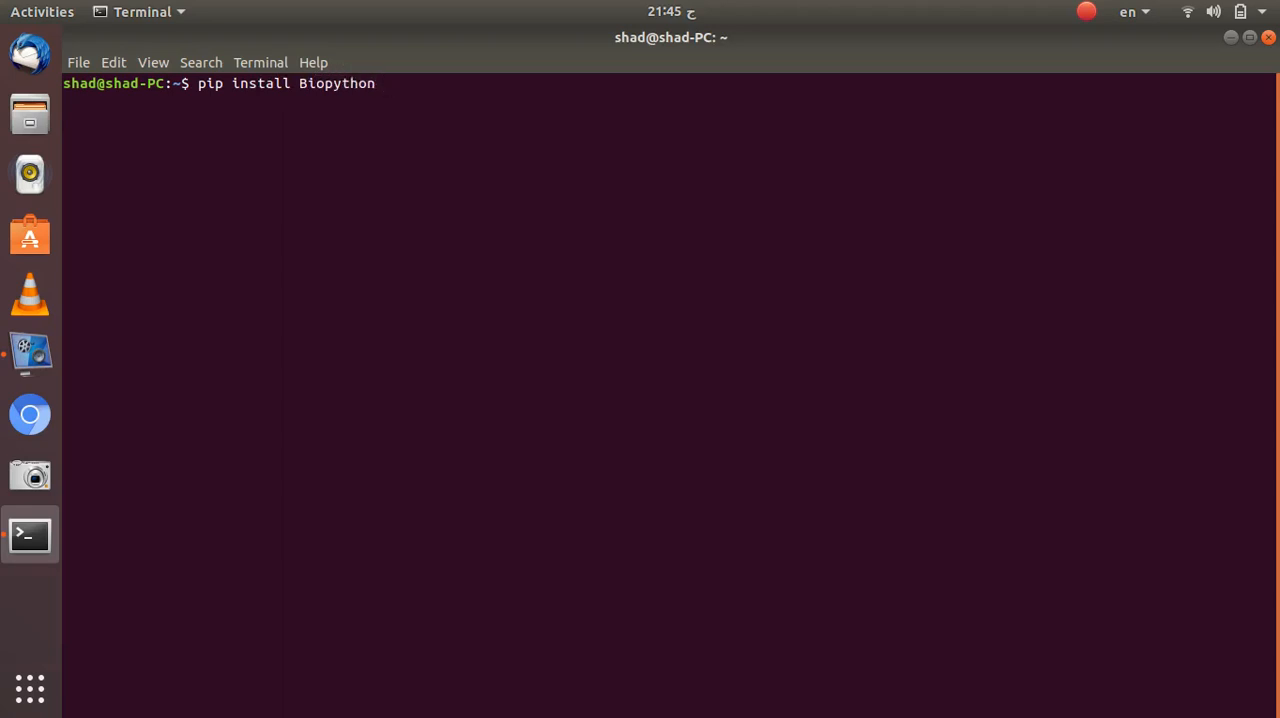
{"action": "key", "text": "BackSpace"}
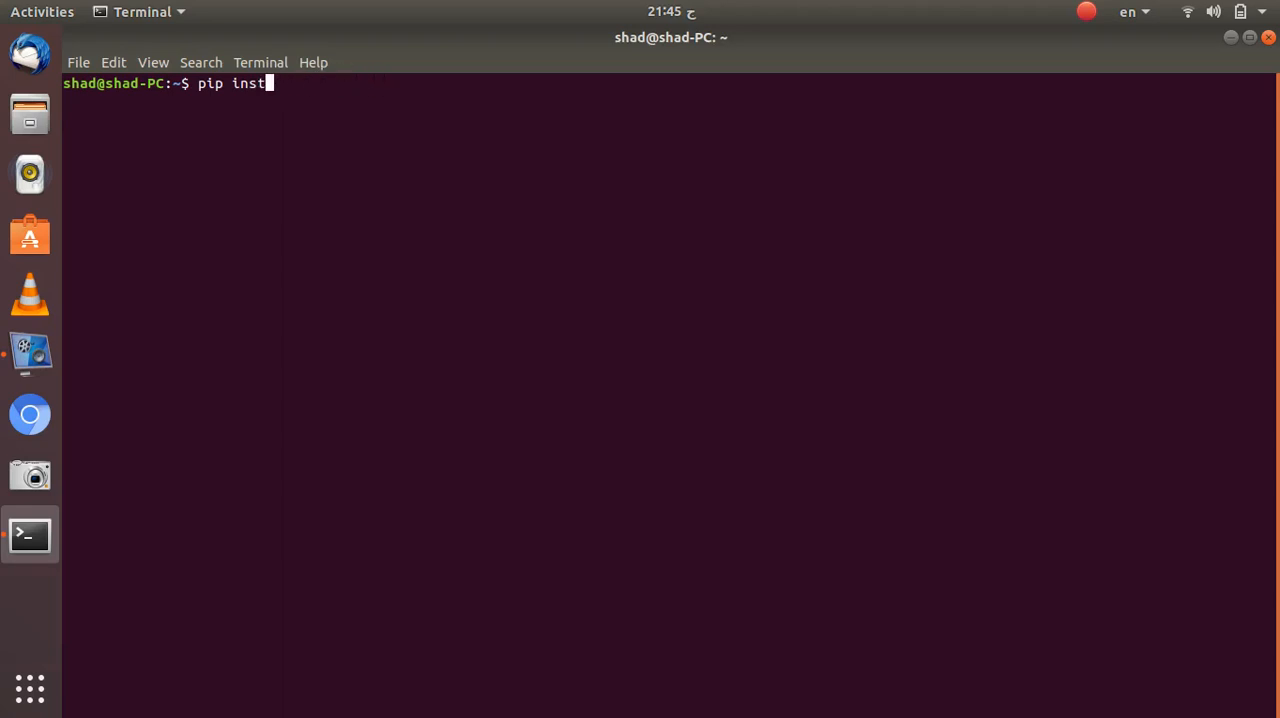
{"action": "key", "text": "ctrl+c"}
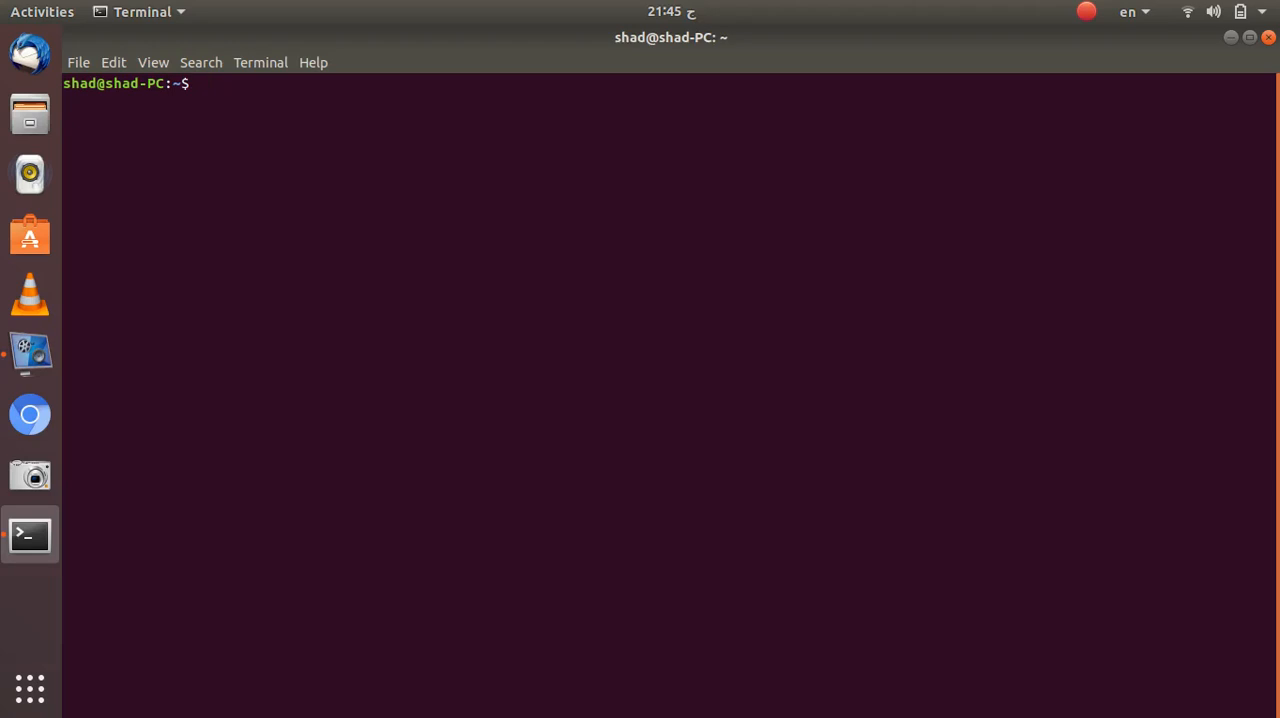
Launch the python3 interpreter and run 'import Bio' successfully at the >>> prompt
{"action": "type", "text": "python3"}
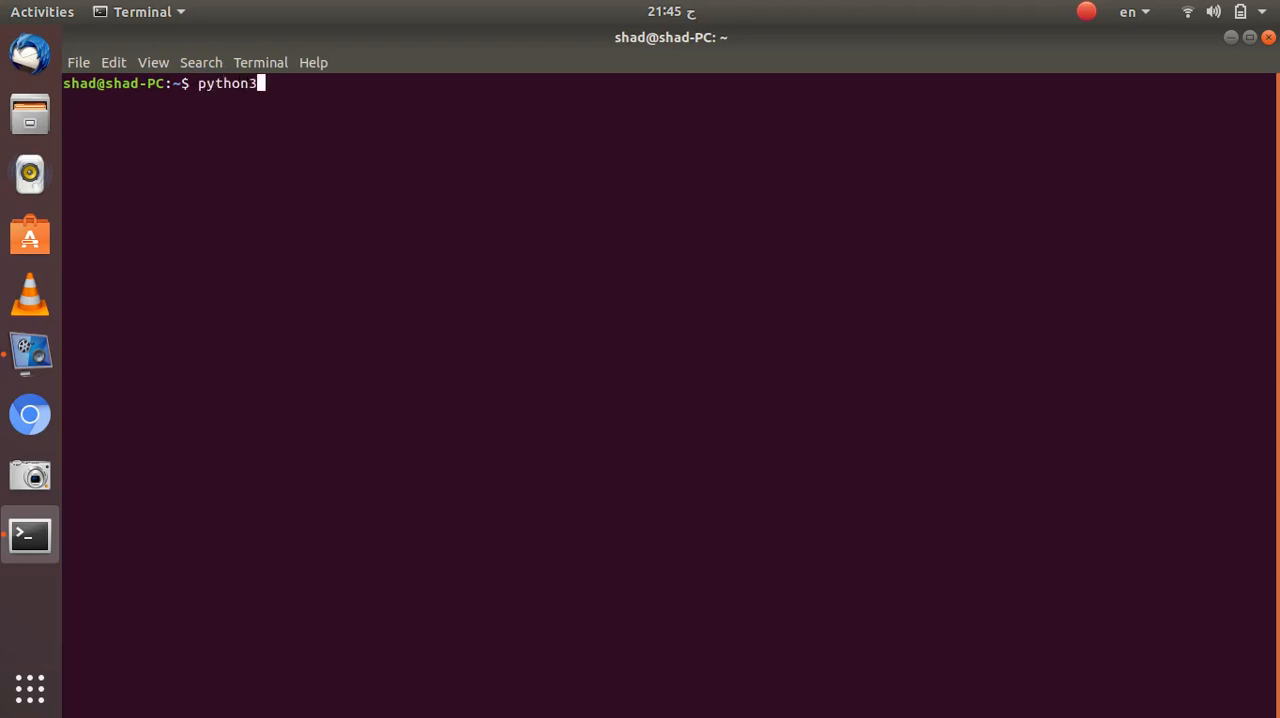
{"action": "key", "text": "Return"}
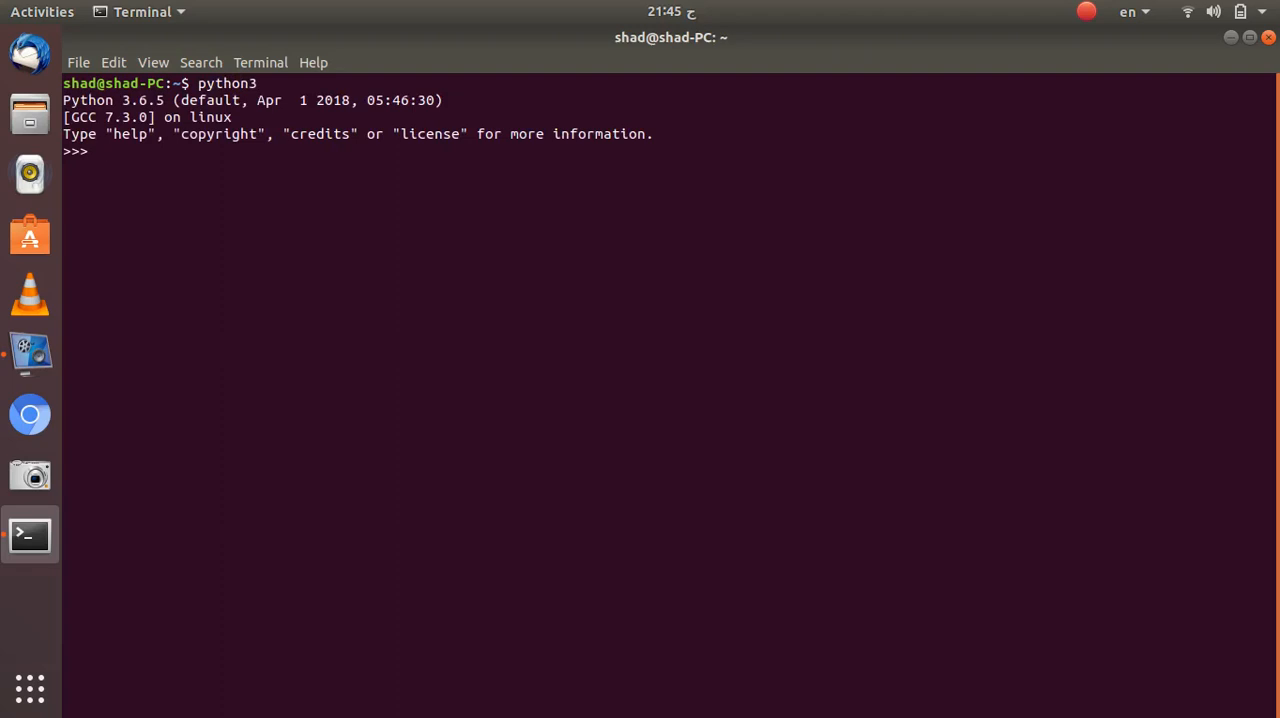
{"action": "type", "text": "import Biop"}
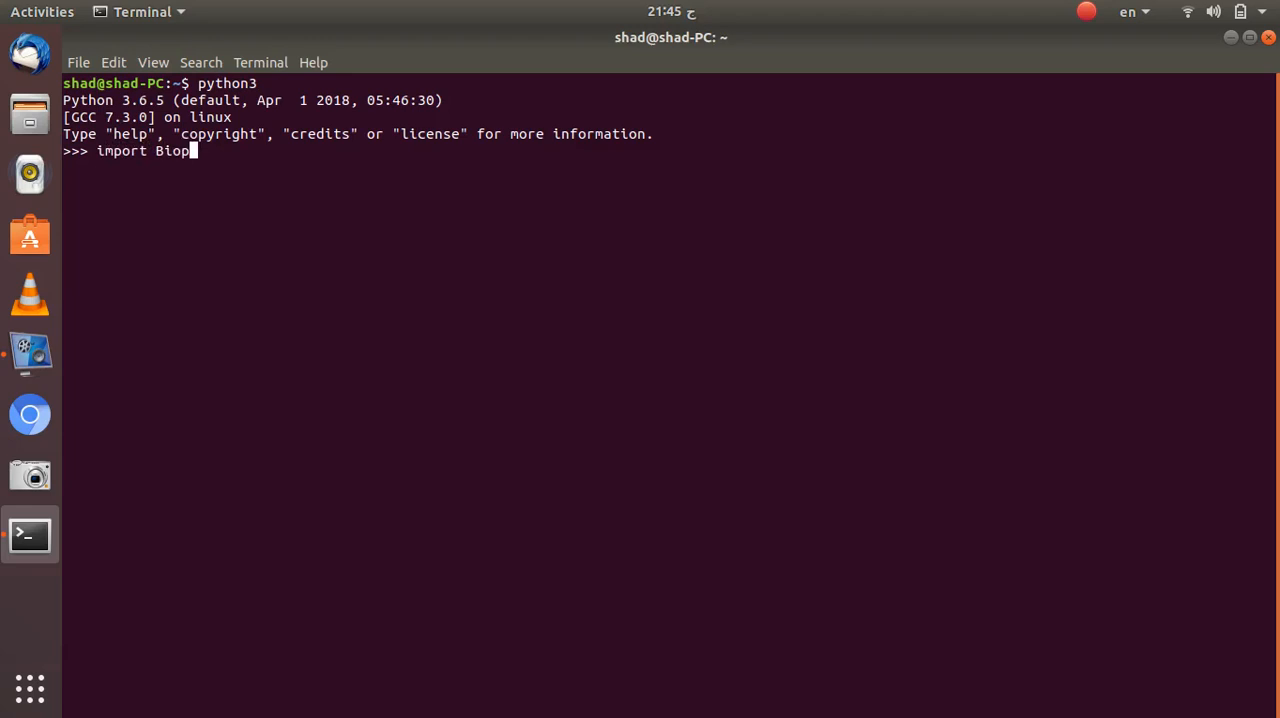
{"action": "key", "text": "BackSpace"}
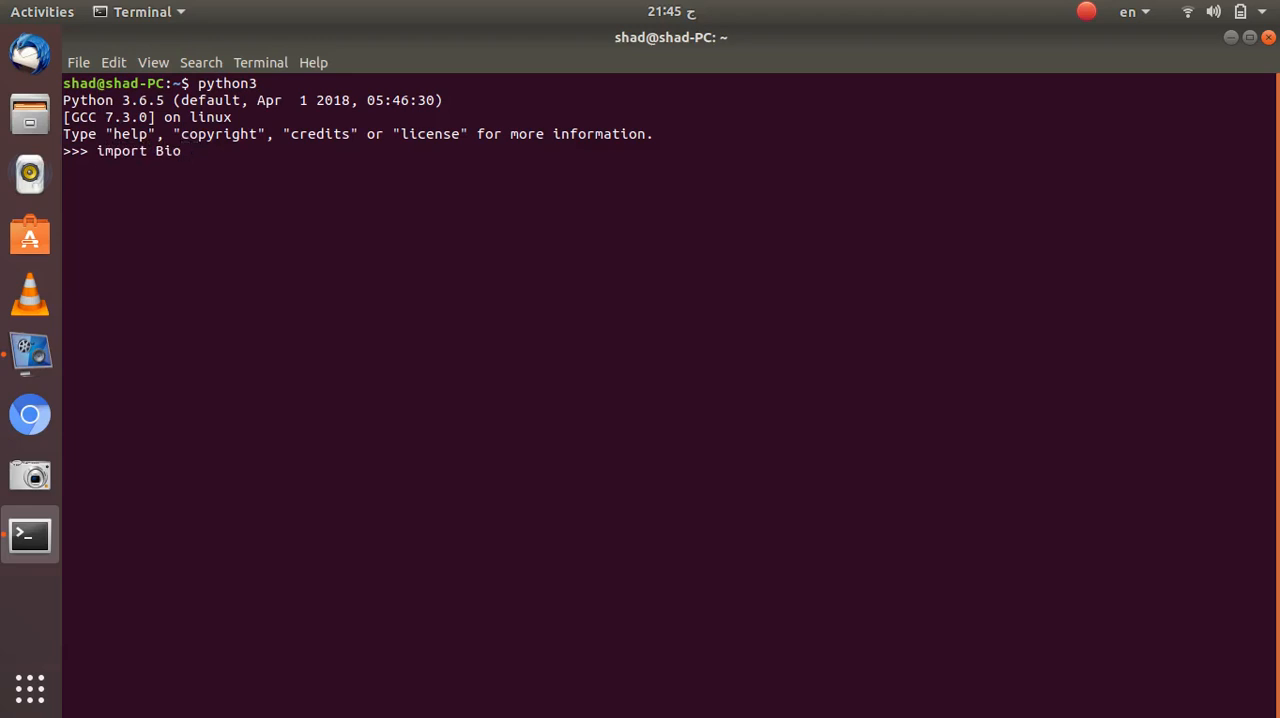
{"action": "key", "text": "Return"}
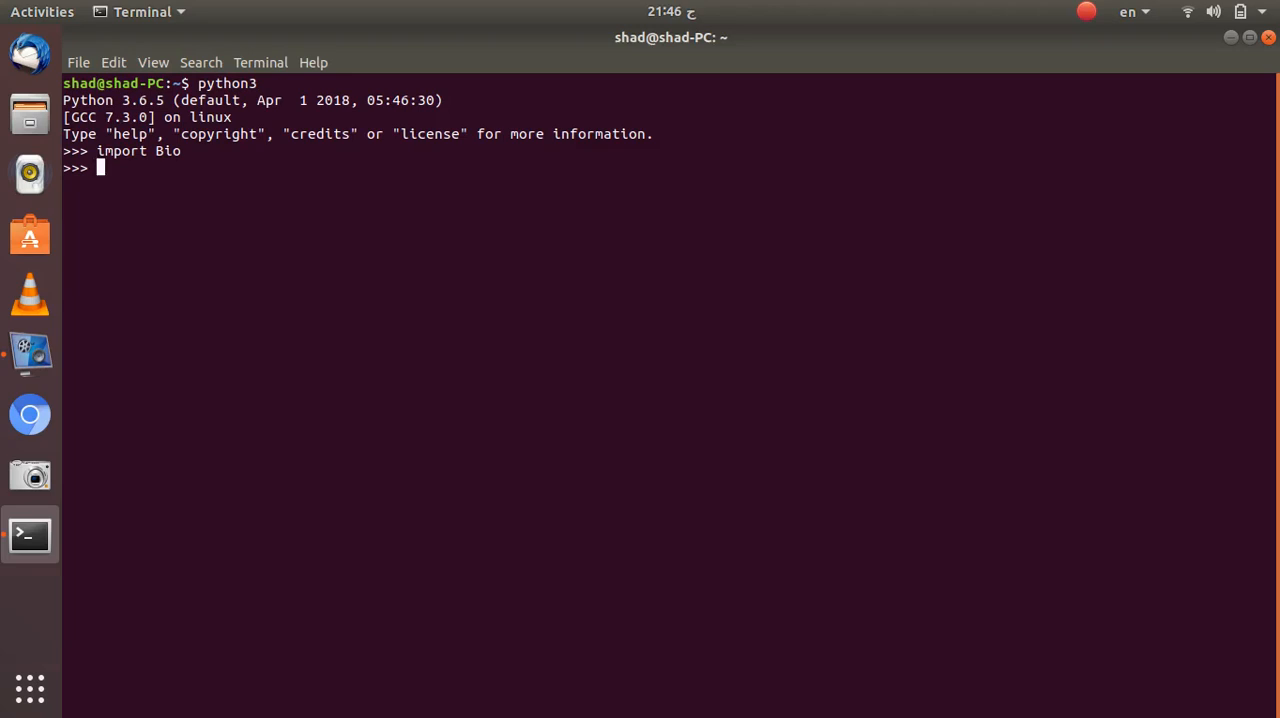
Run print(Bio.__version__) to display the installed Biopython version, 1.72
{"action": "type", "text": "pri"}
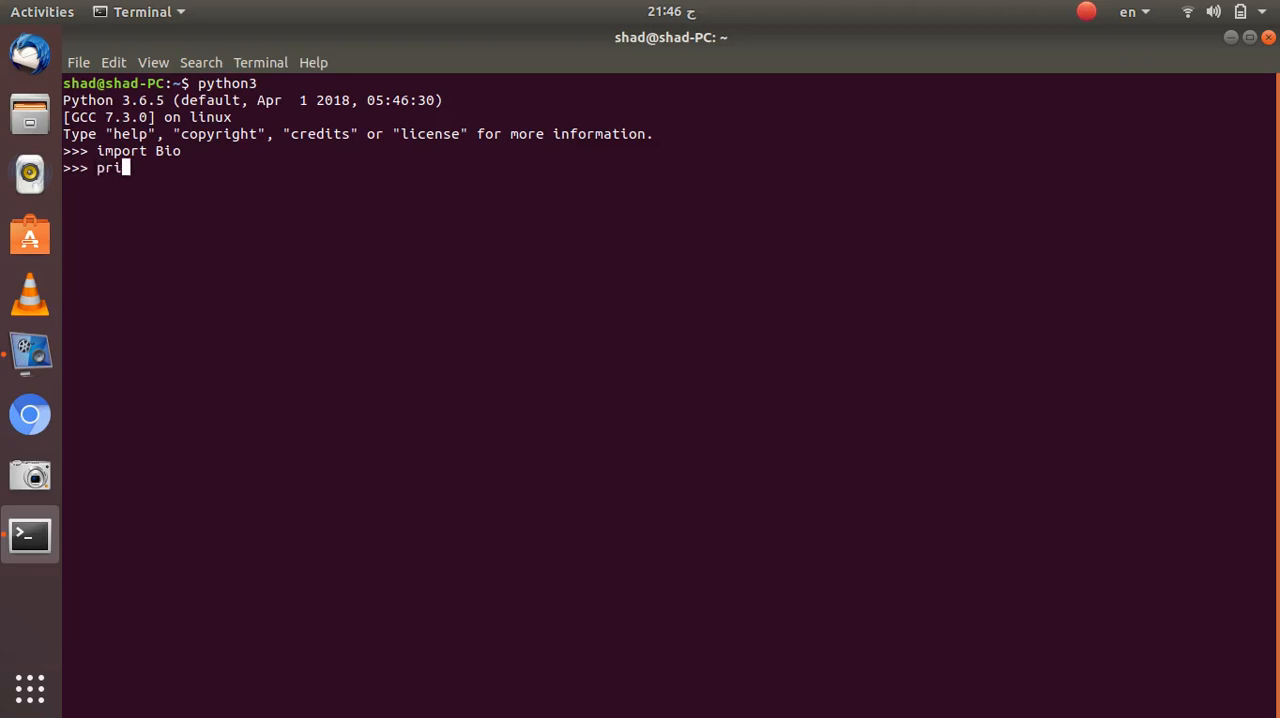
{"action": "type", "text": "nt("}
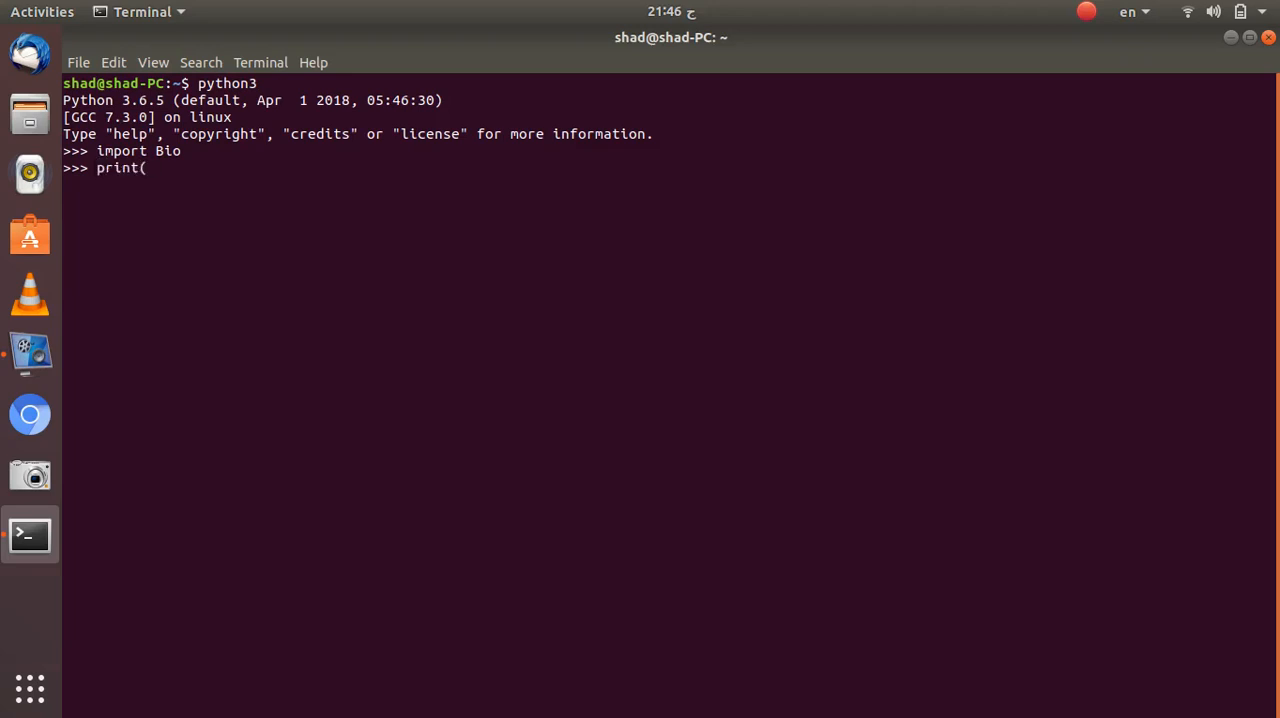
{"action": "type", "text": "B"}
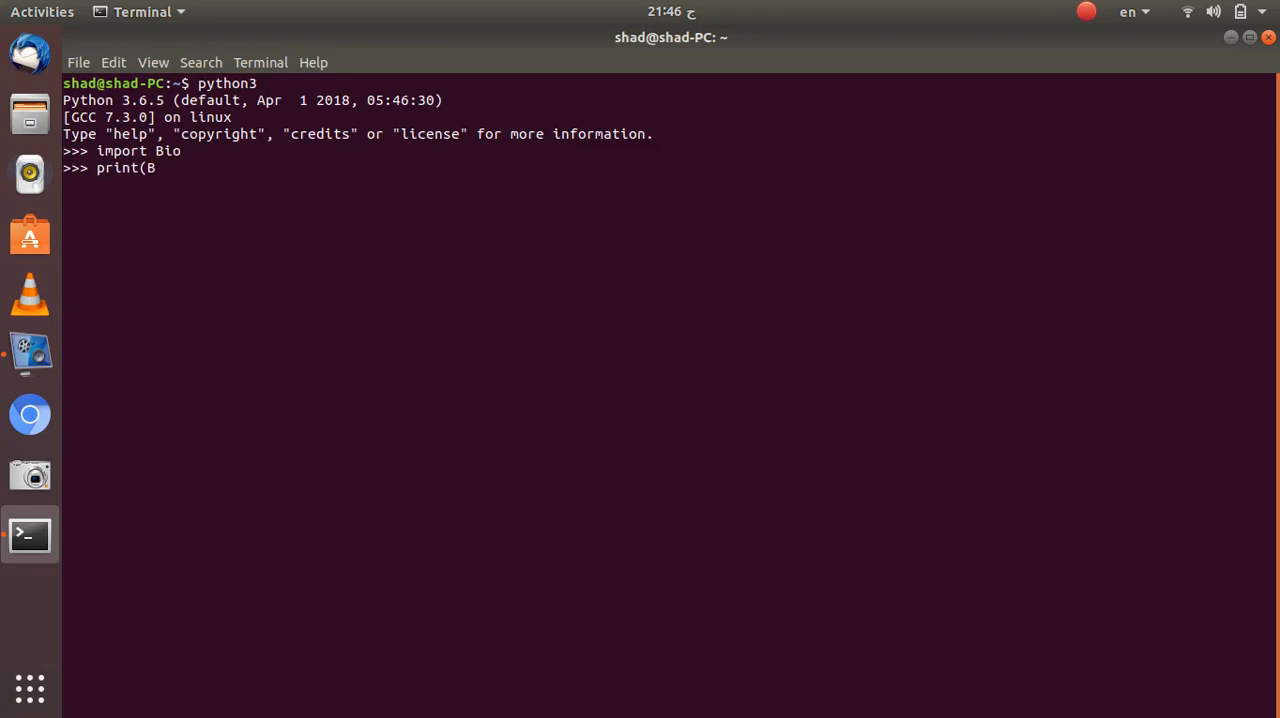
{"action": "type", "text": "io"}
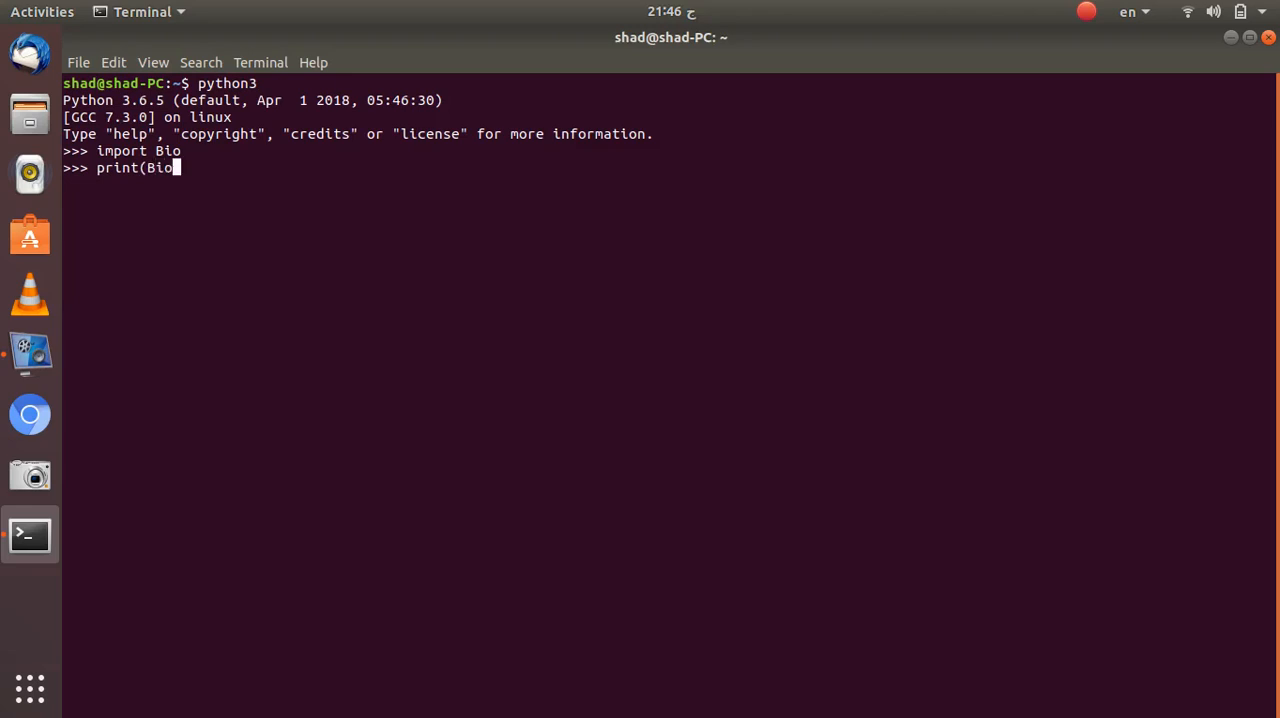
{"action": "type", "text": "."}
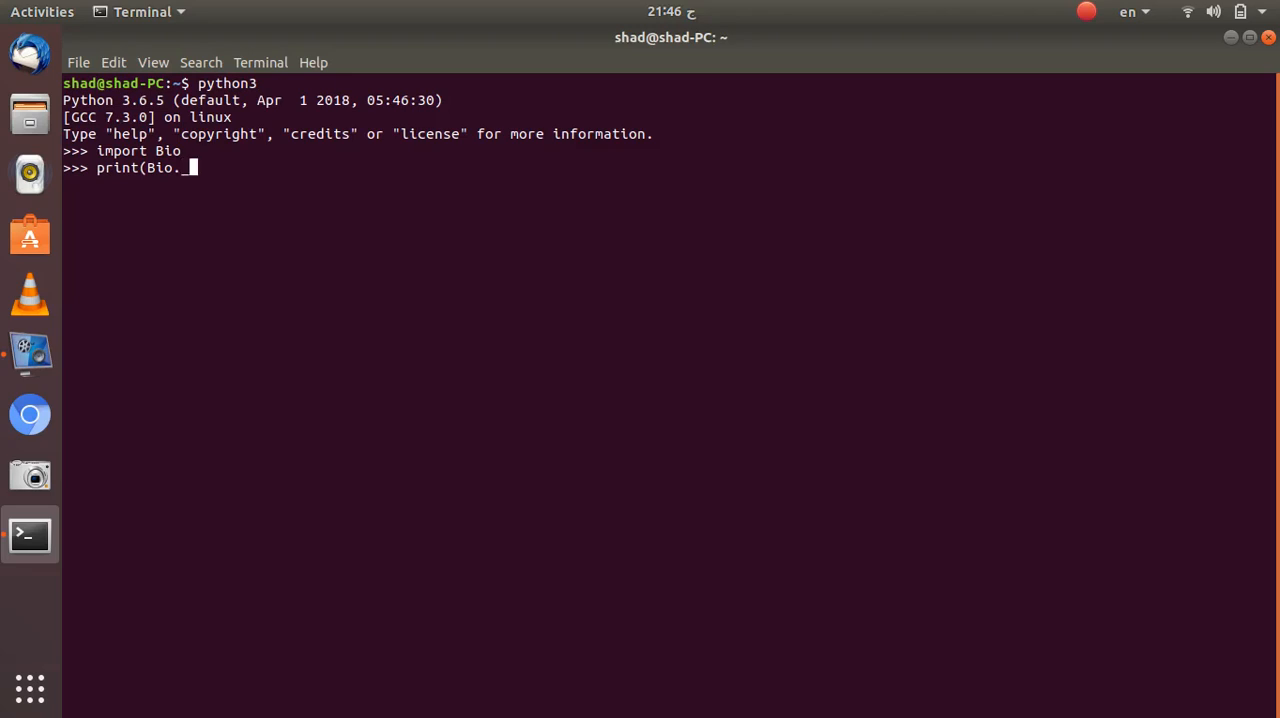
{"action": "type", "text": "_version__"}
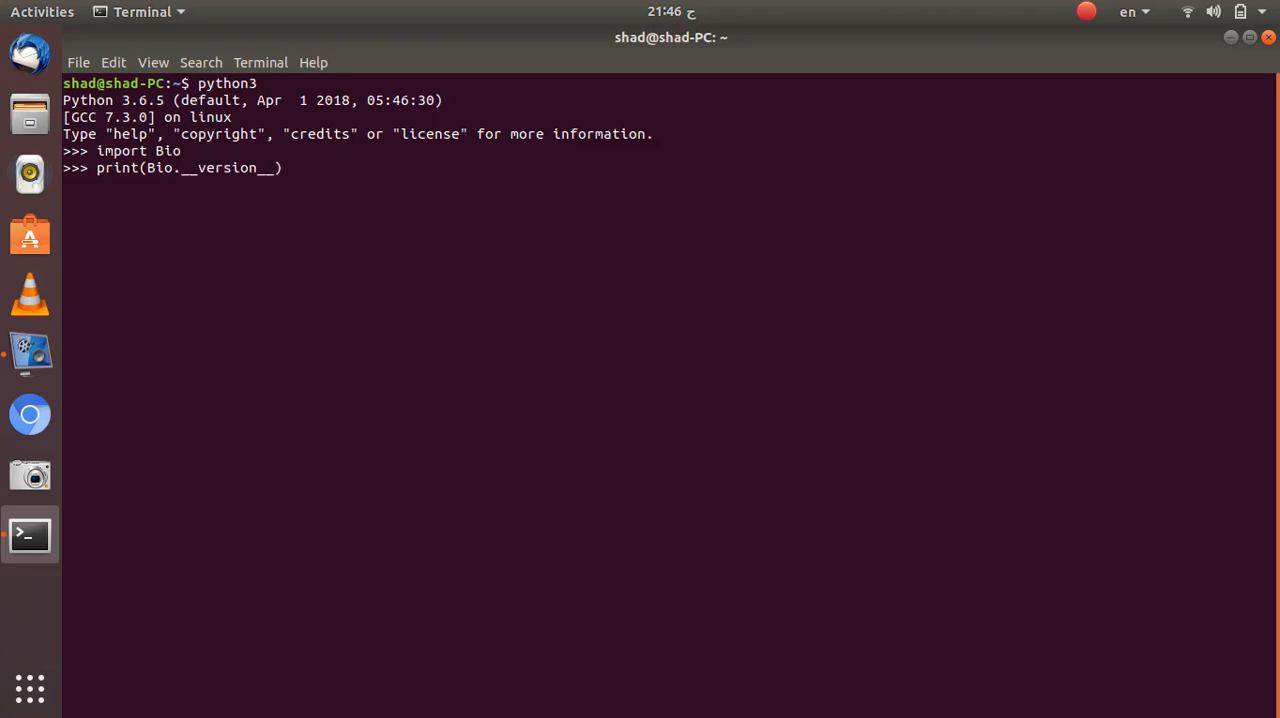
{"action": "key", "text": "Return"}
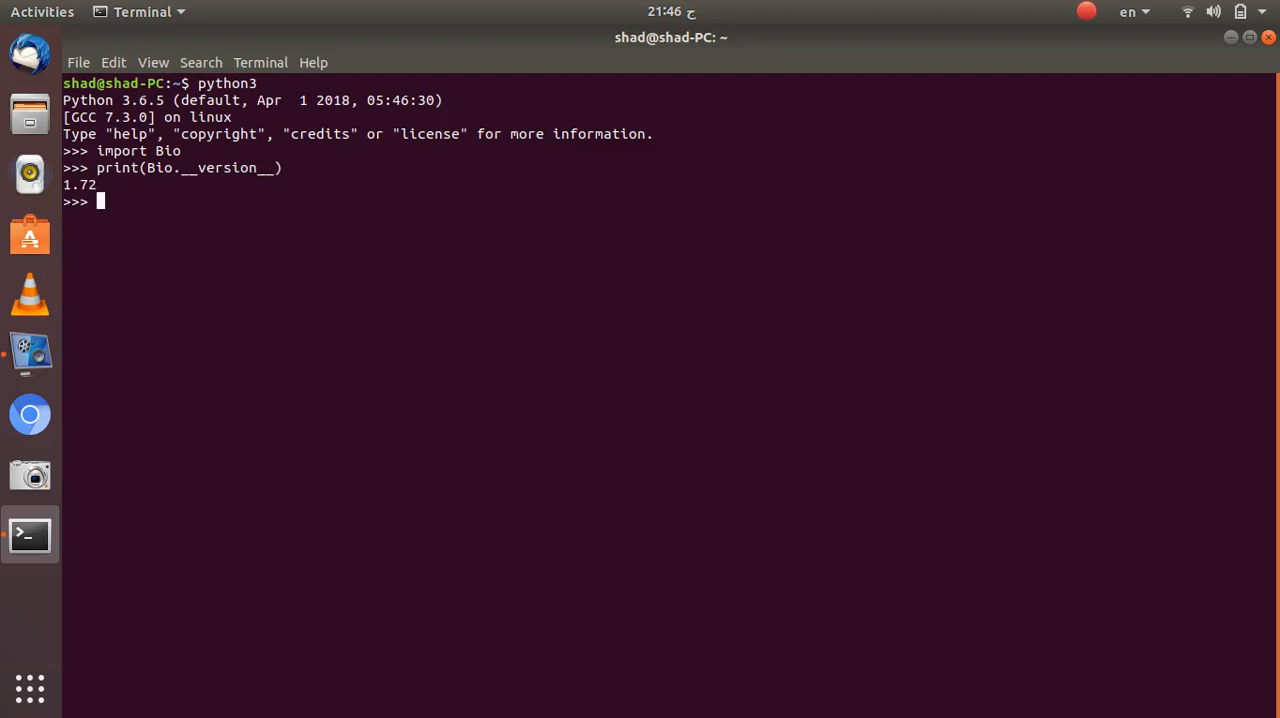